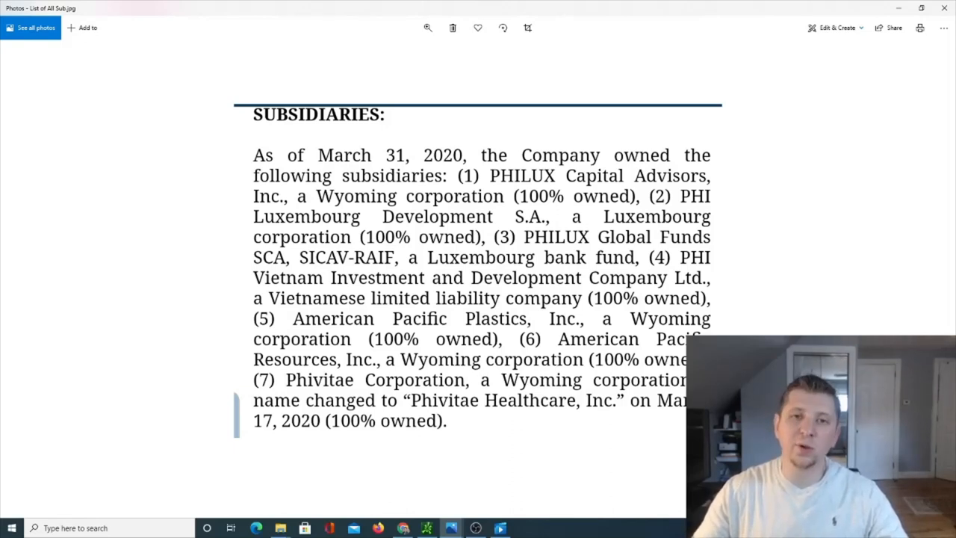
# - Switch from the subsidiaries list image to the PHIL Google Slides deck with the org chart
pyautogui.press('Alt+Tab')
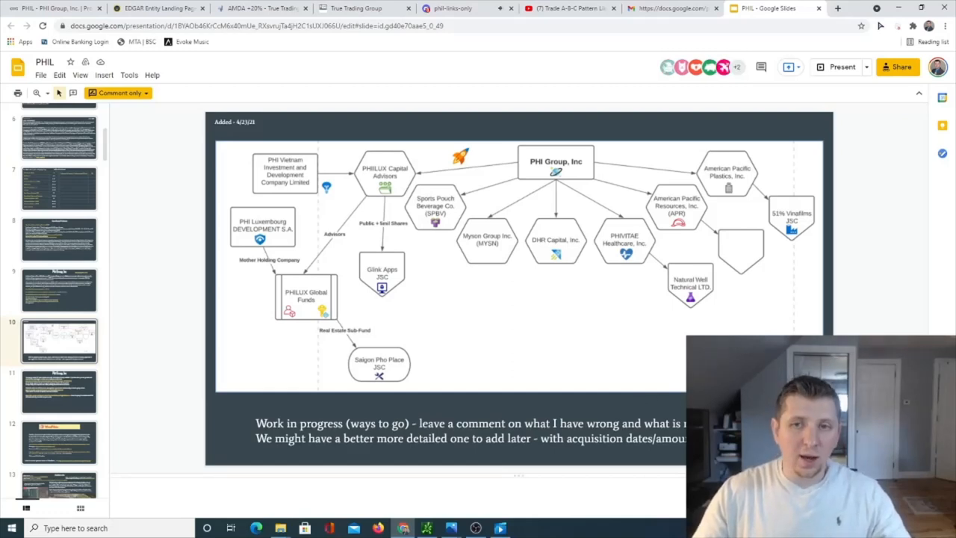
pyautogui.moveTo(745, 319)
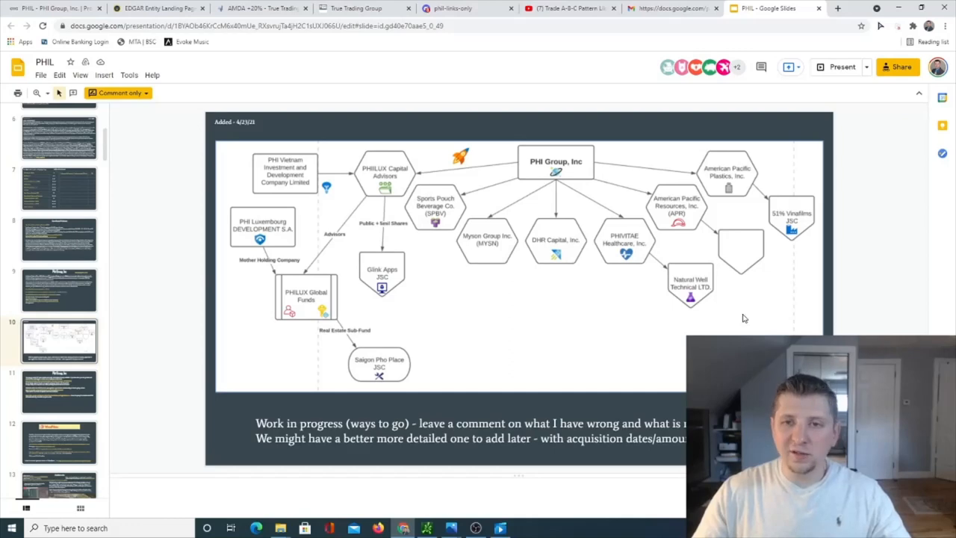
pyautogui.moveTo(756, 290)
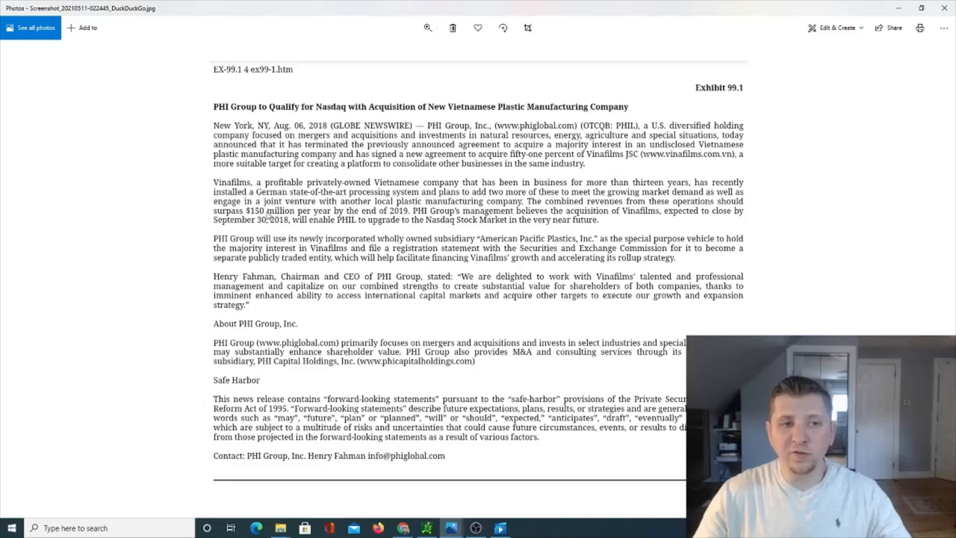
pyautogui.moveTo(396, 224)
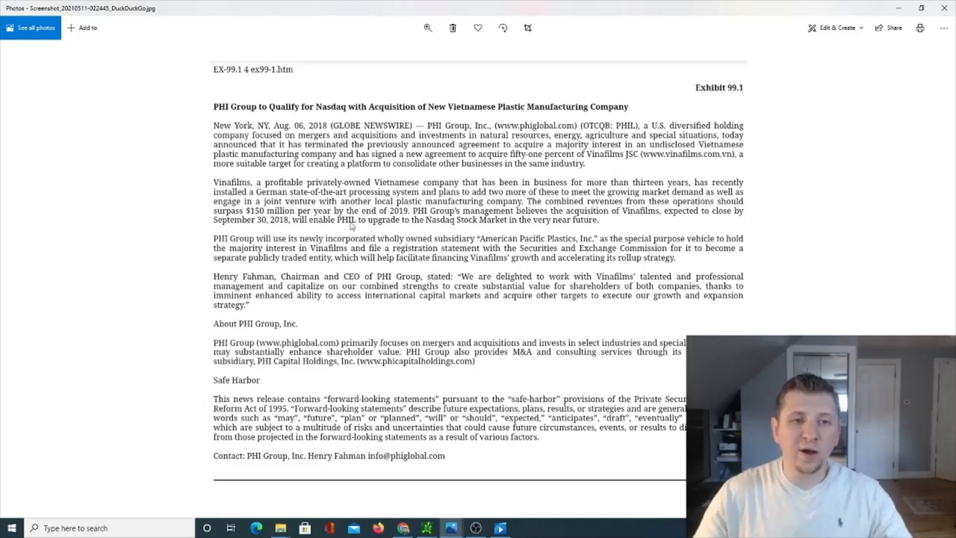
pyautogui.moveTo(362, 230)
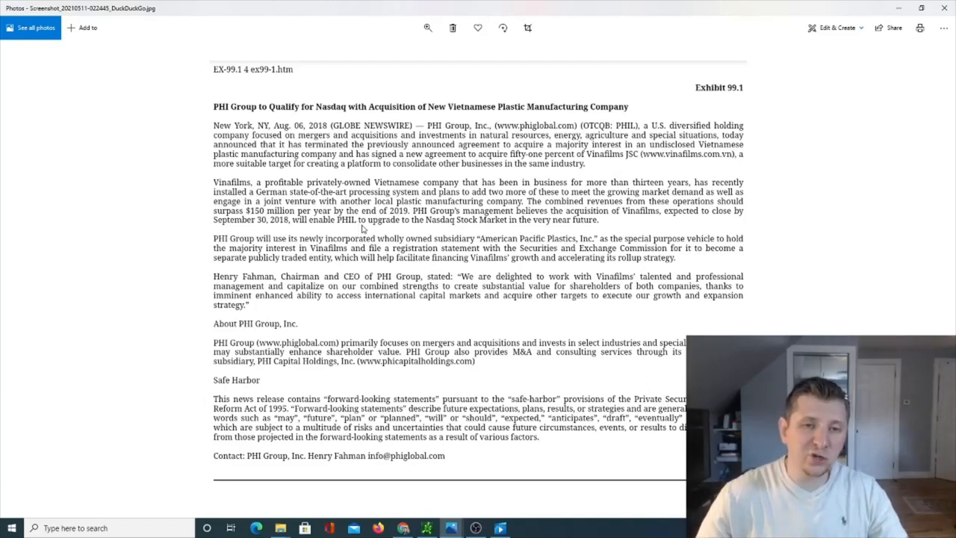
pyautogui.moveTo(544, 228)
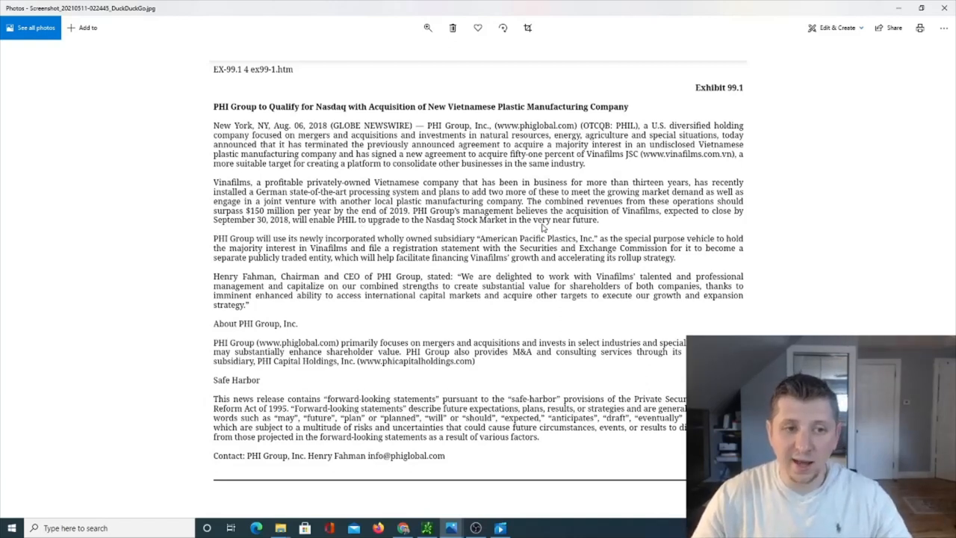
pyautogui.moveTo(496, 249)
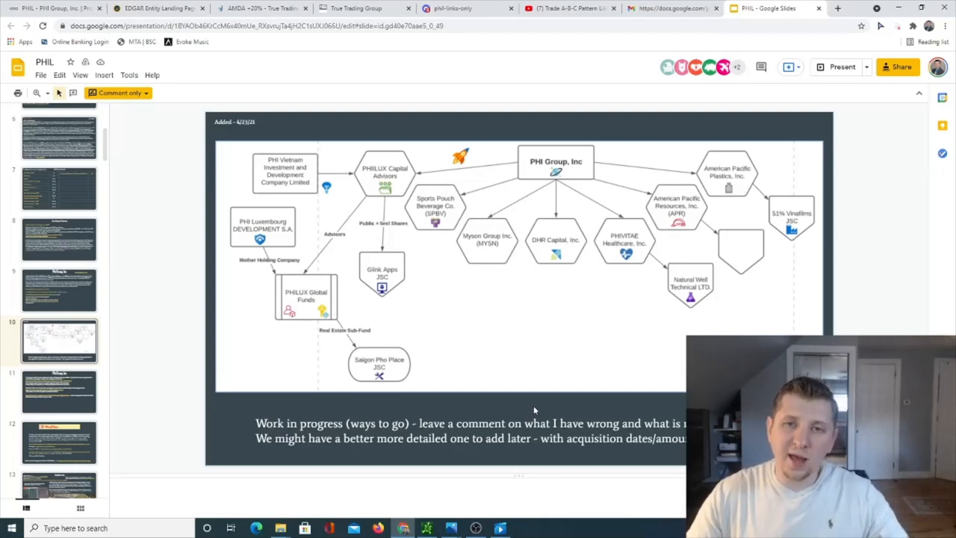
pyautogui.moveTo(511, 371)
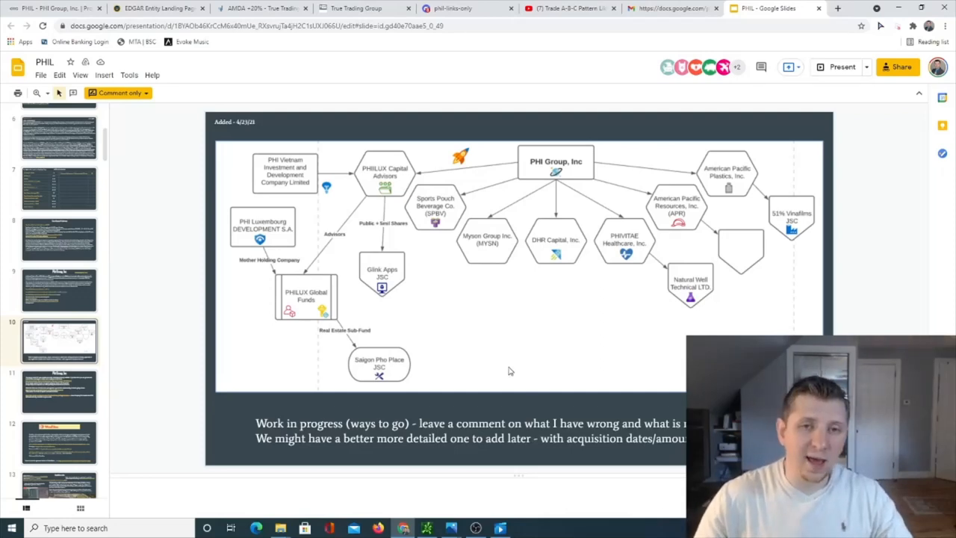
# - Show the American Pacific Plastics phone screenshot with the Vinafilms financials passage circled
pyautogui.click(404, 529)
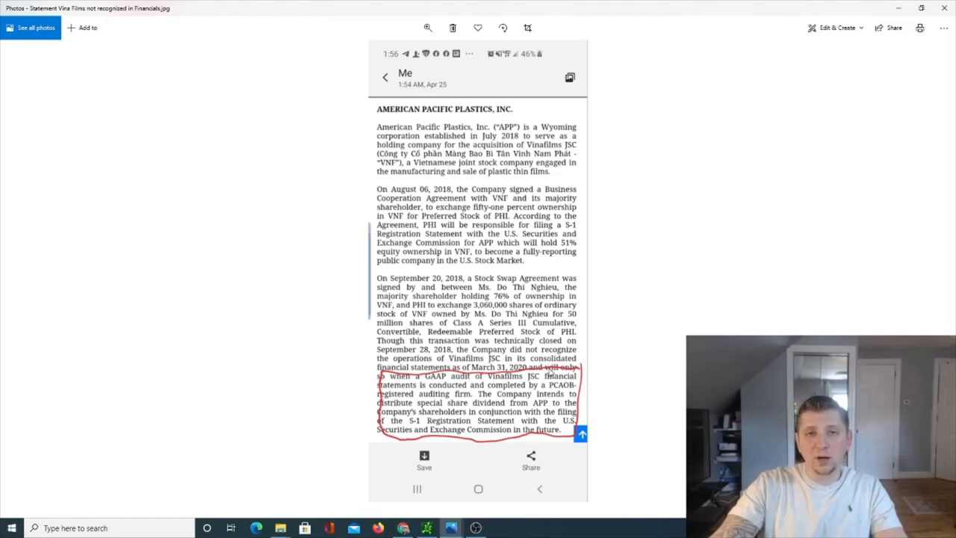
pyautogui.moveTo(541, 381)
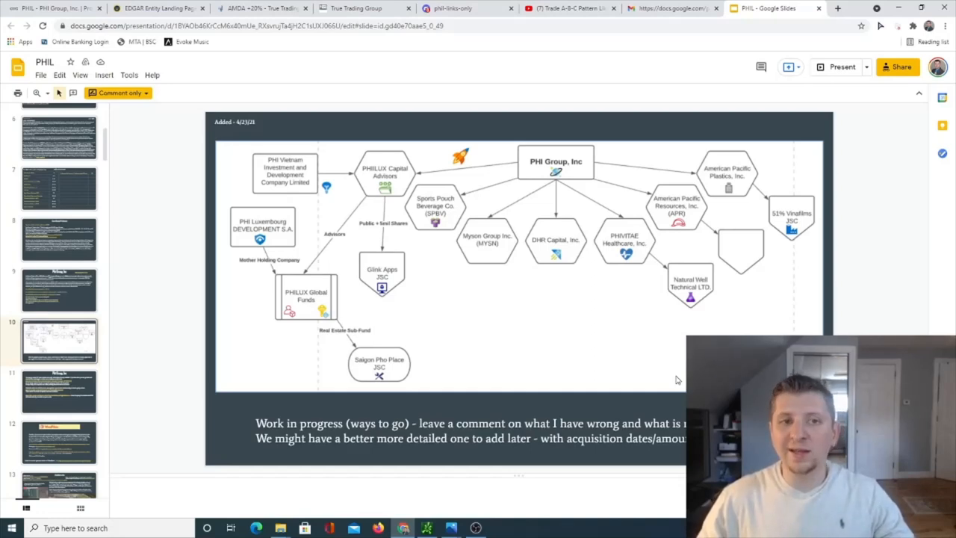
# - Switch to the ADE.jpg image describing the Asia Diamond Exchange development in Vietnam
pyautogui.press('alt+tab')
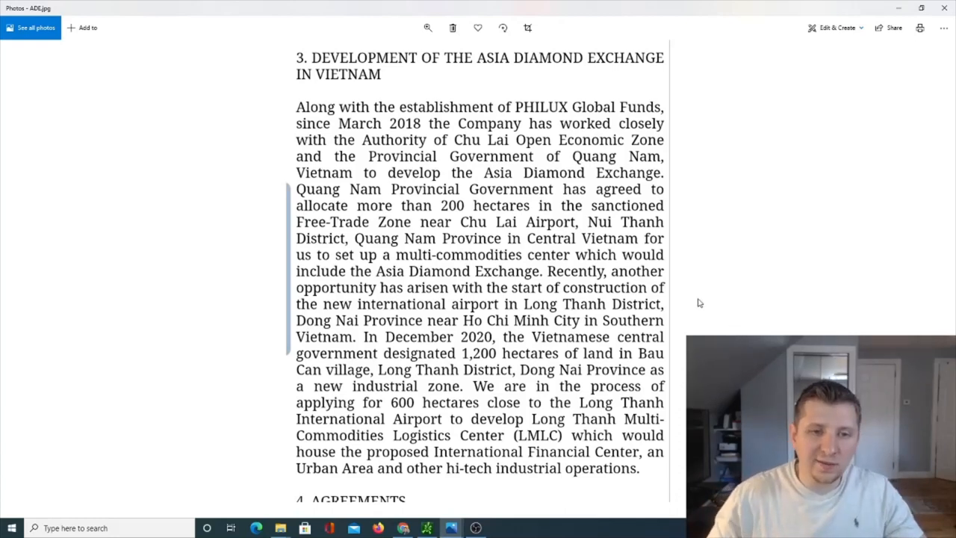
pyautogui.moveTo(526, 326)
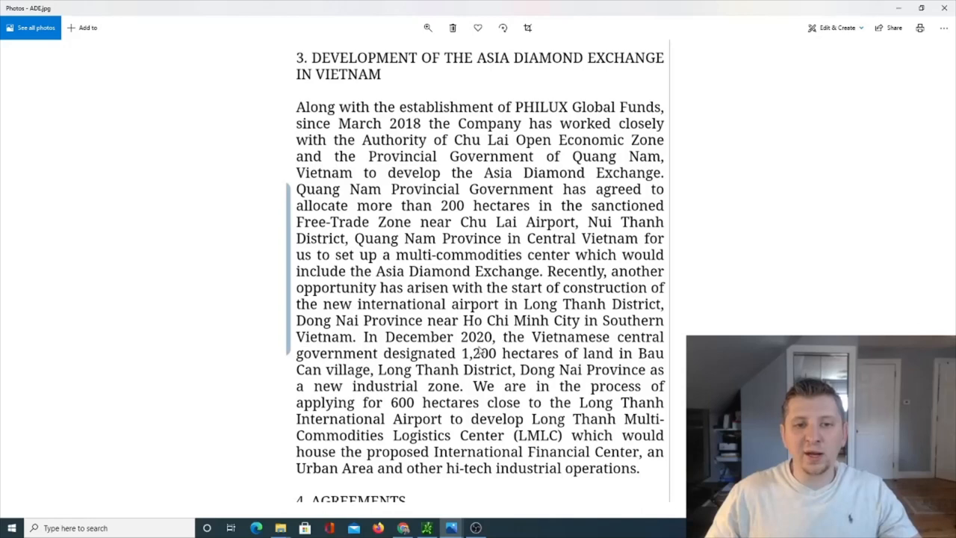
pyautogui.moveTo(466, 380)
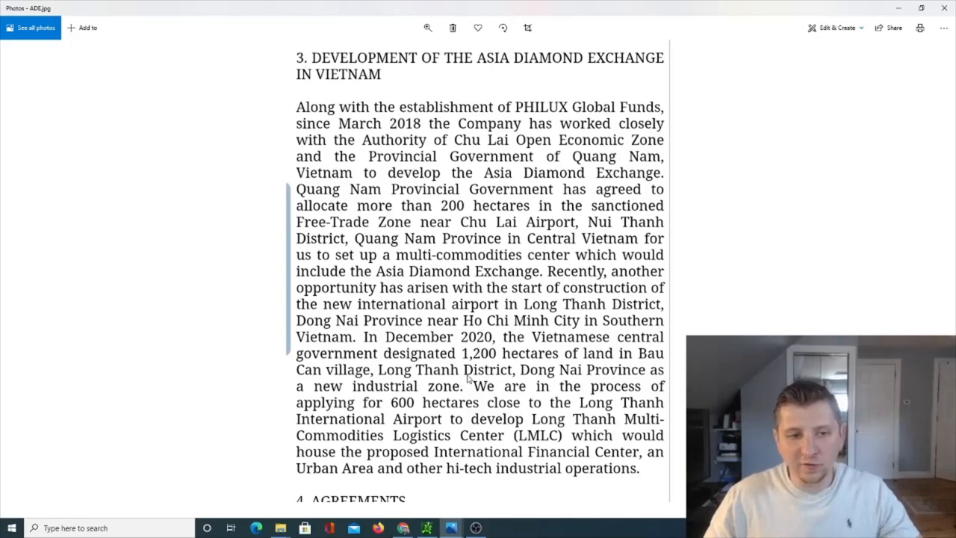
pyautogui.moveTo(445, 380)
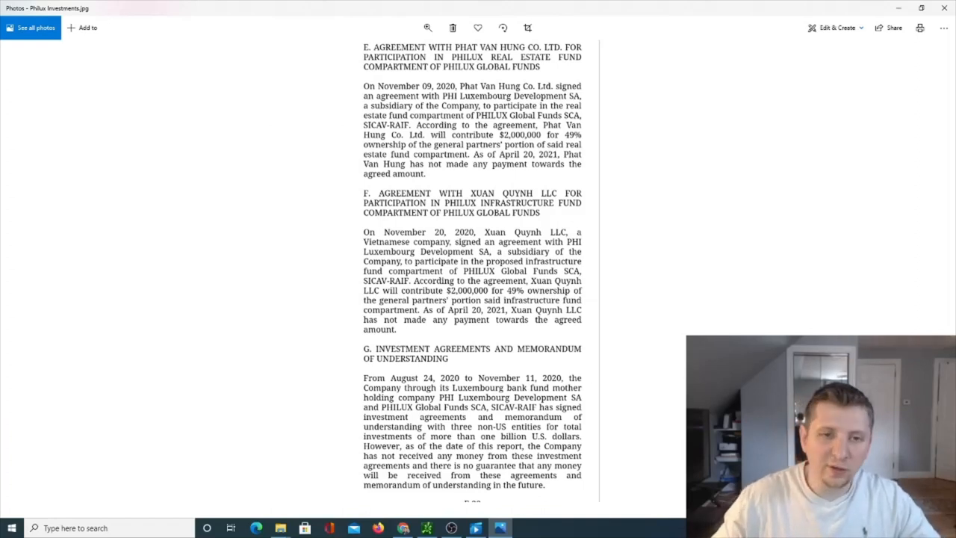
pyautogui.moveTo(660, 254)
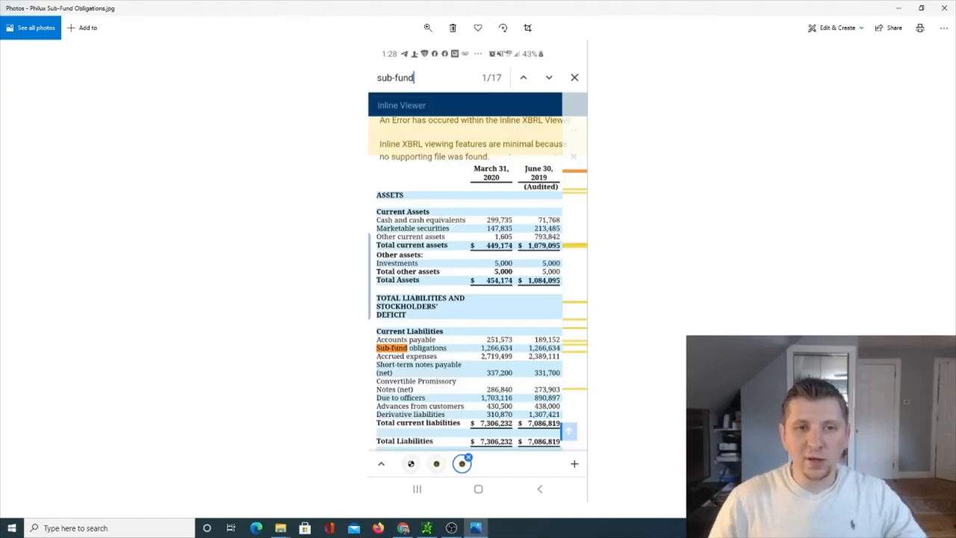
pyautogui.moveTo(445, 360)
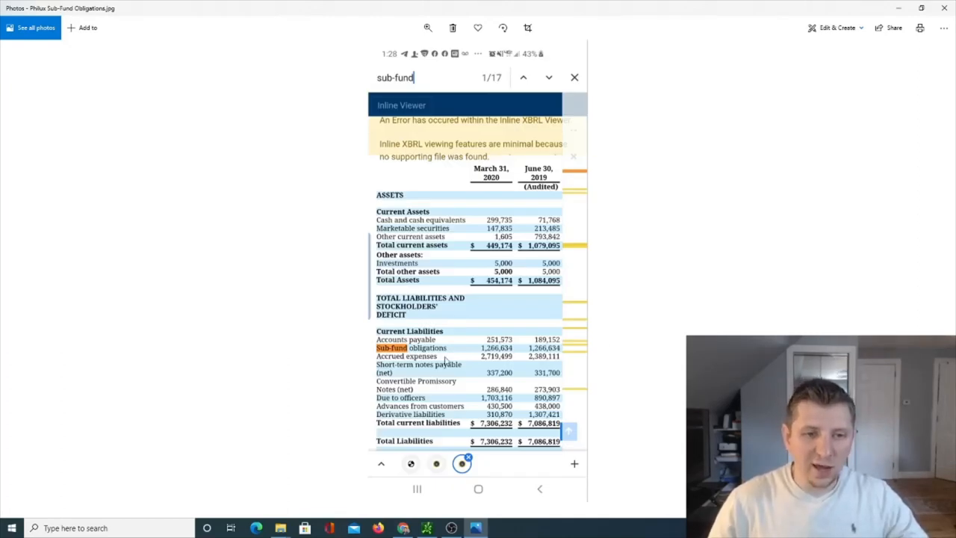
pyautogui.moveTo(652, 385)
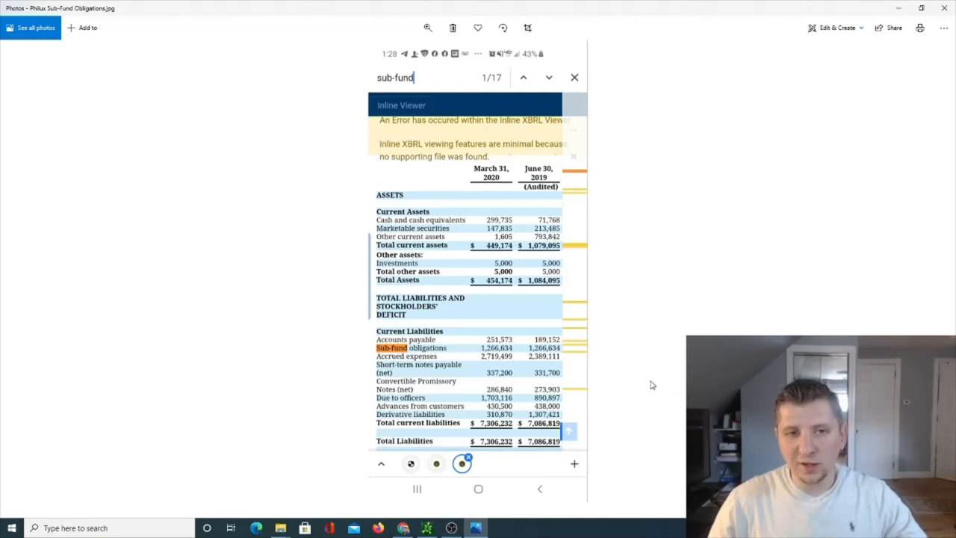
pyautogui.moveTo(656, 371)
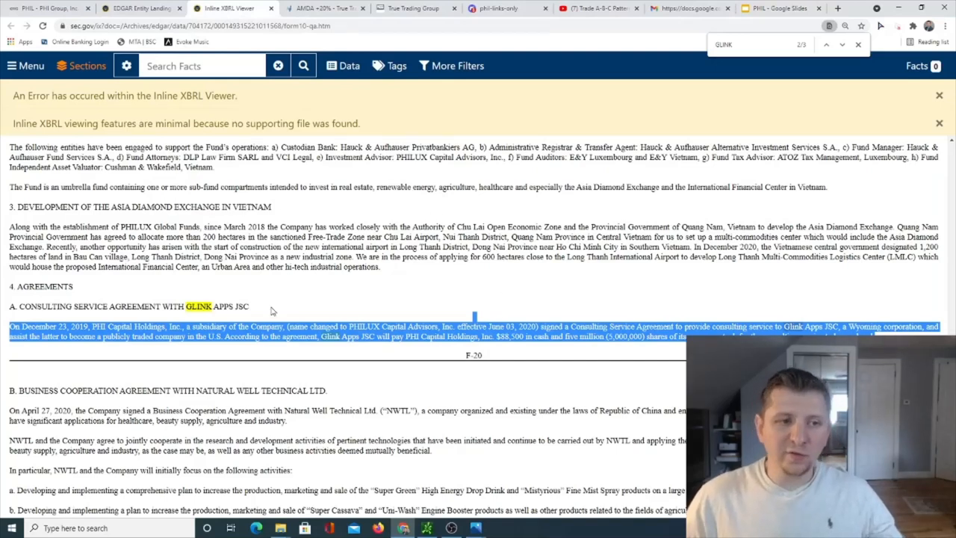
pyautogui.moveTo(304, 305)
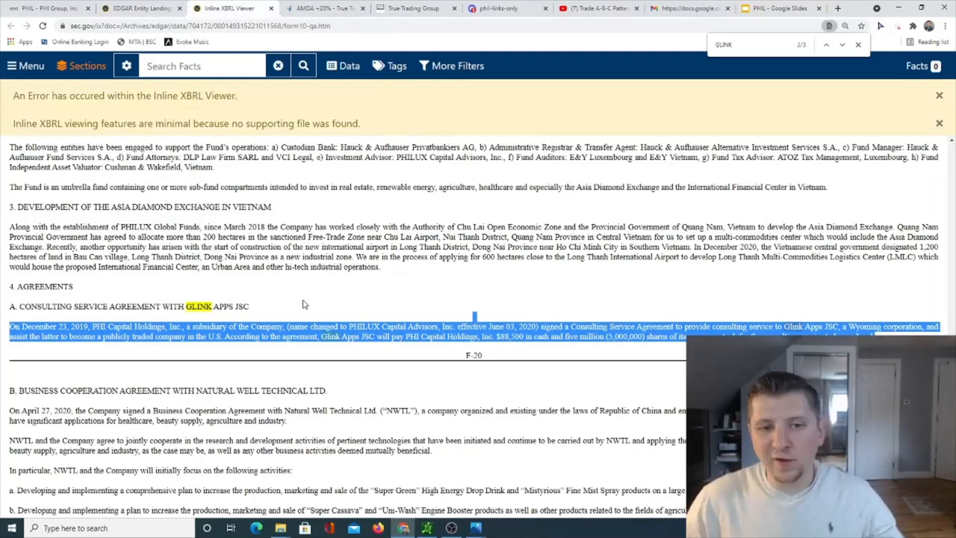
pyautogui.moveTo(362, 299)
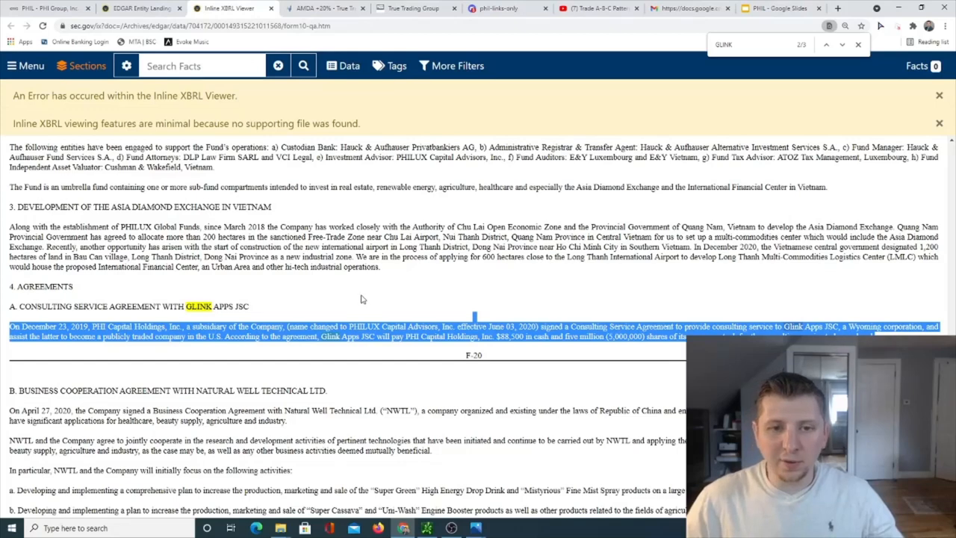
pyautogui.moveTo(398, 281)
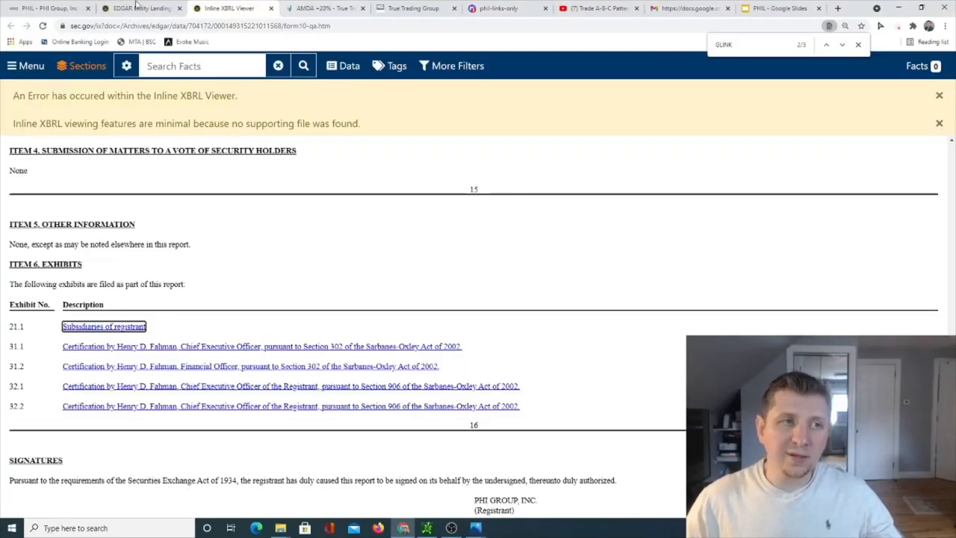
# - Return from the Inline XBRL exhibits list to PHI Group's OTC Markets profile with share count
pyautogui.click(323, 9)
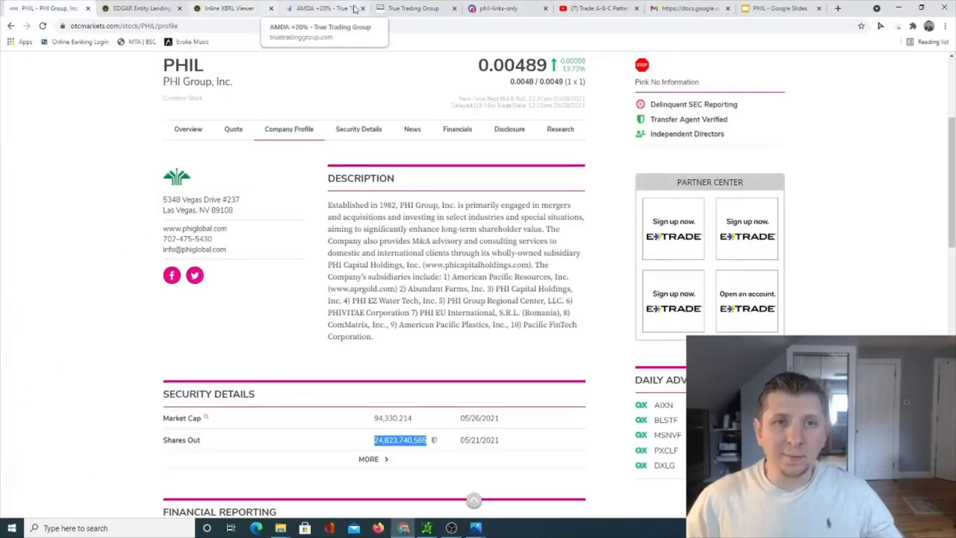
# - Show the PHIL subsidiaries slide, then the Paint 3D buyback resolution for up to 15 billion shares
pyautogui.click(780, 9)
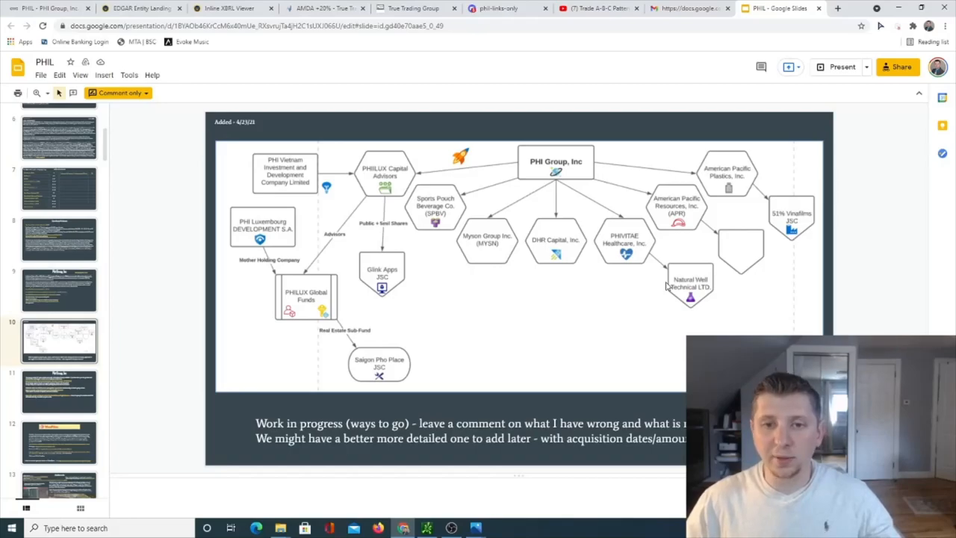
pyautogui.click(475, 529)
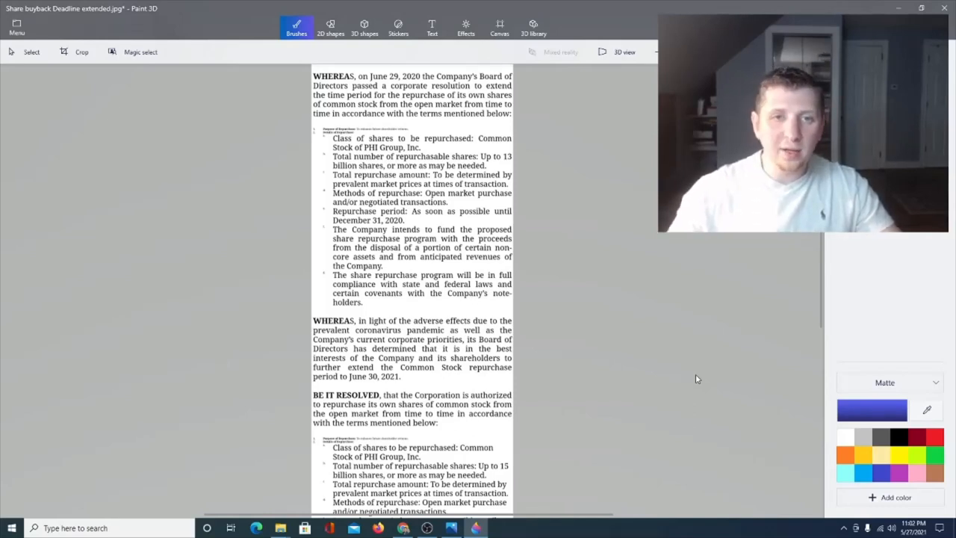
pyautogui.moveTo(672, 319)
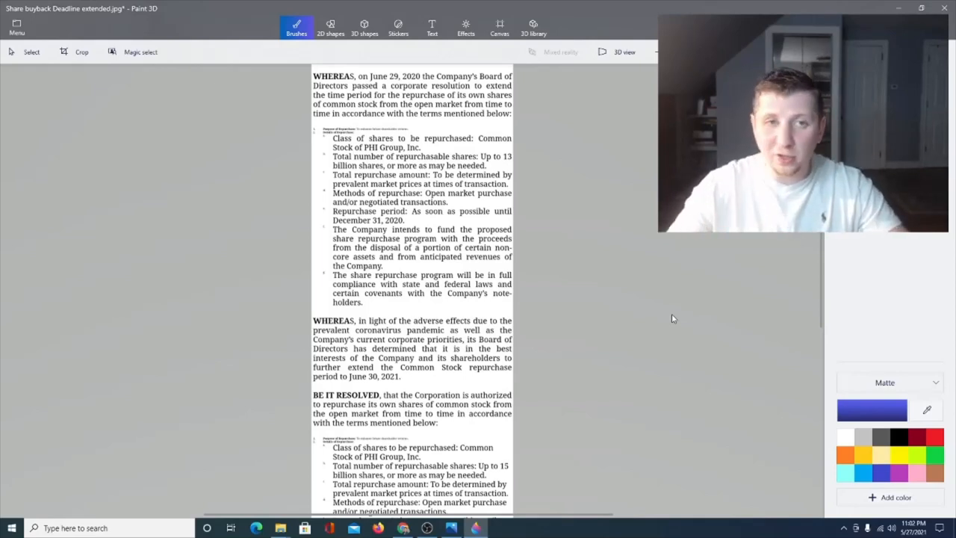
pyautogui.moveTo(619, 218)
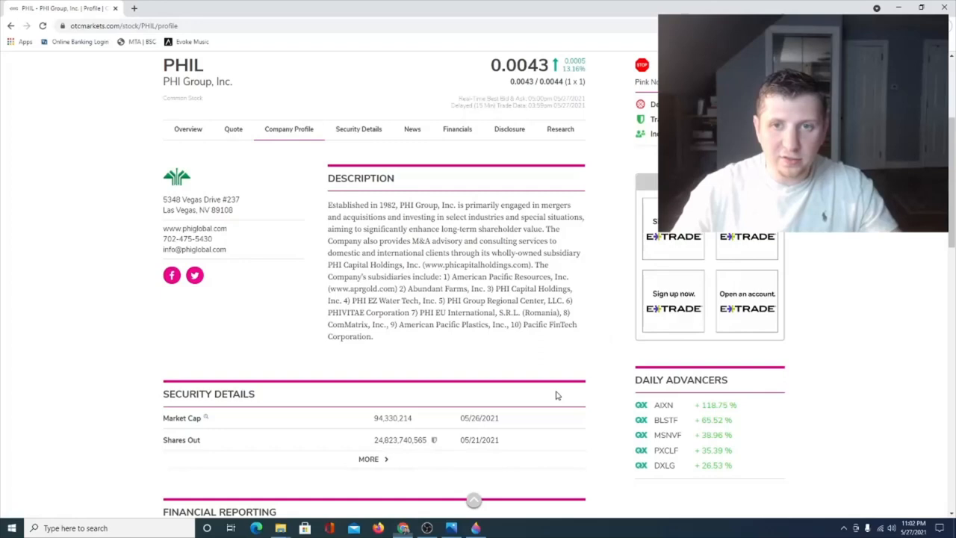
pyautogui.doubleClick(383, 440)
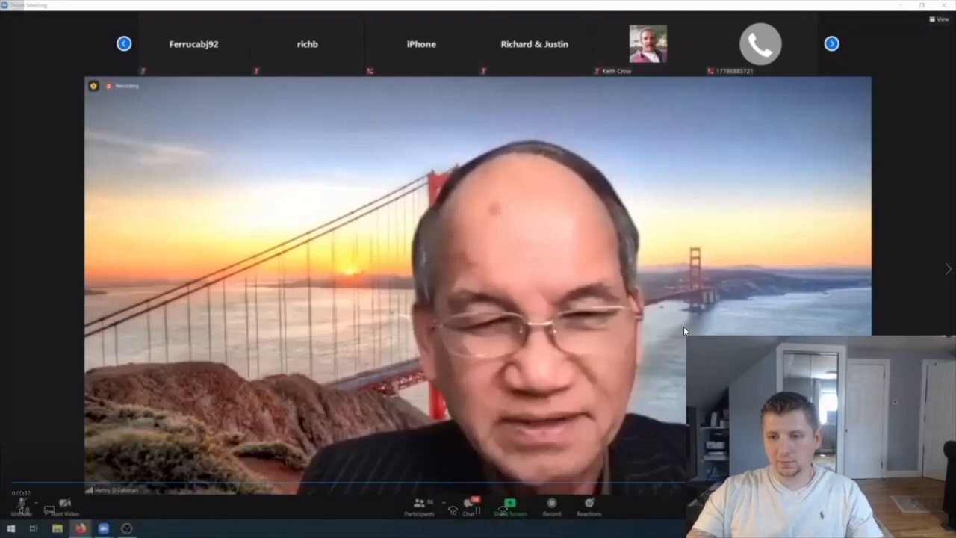
# - Play back the Zoom shareholder meeting clip with the chief executive speaking
pyautogui.click(509, 507)
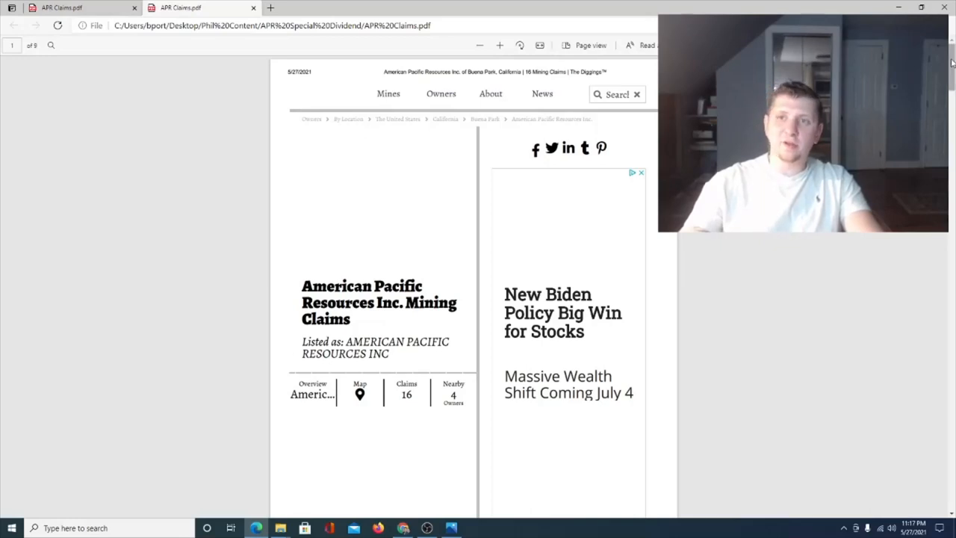
# - Scroll the APR Claims PDF to the Quick Facts on 12 active and 4 closed claims and the map
pyautogui.scroll(-3)
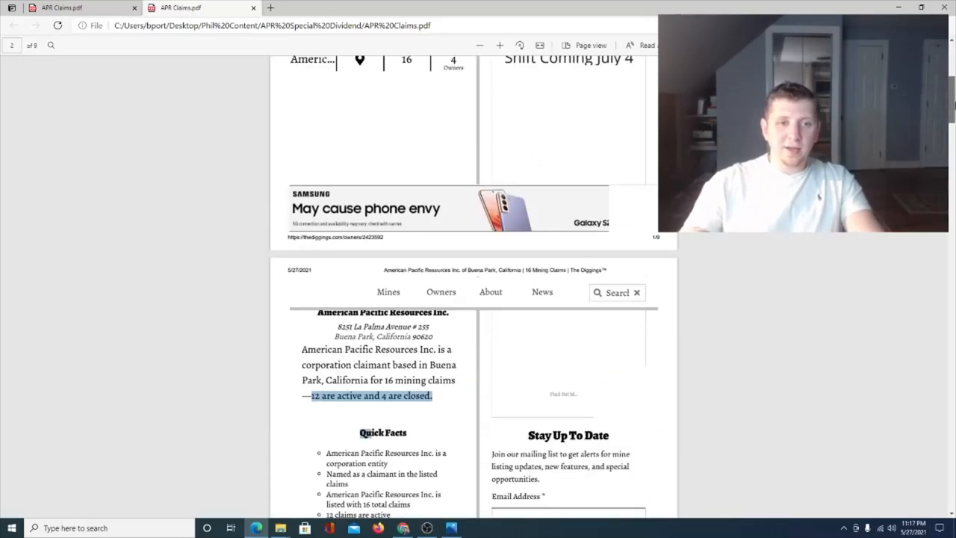
pyautogui.scroll(-3)
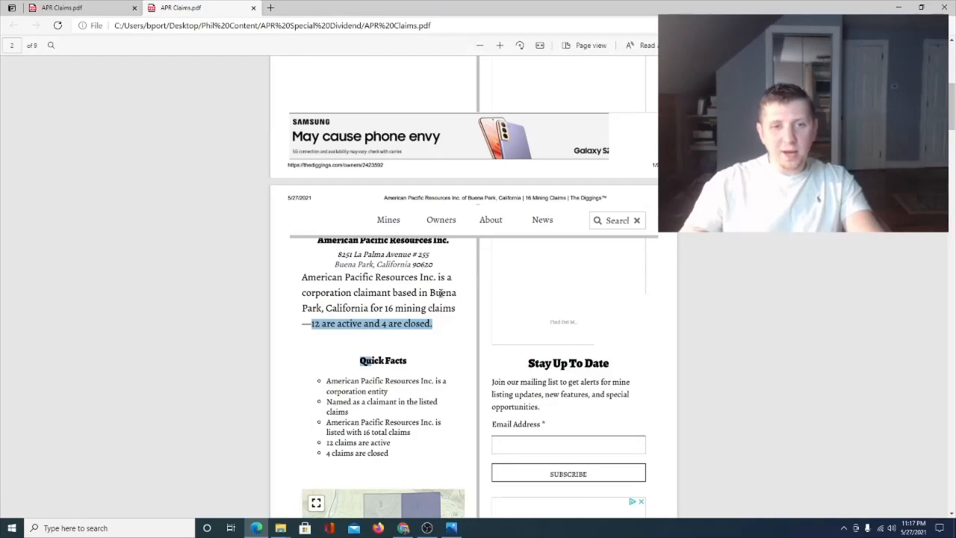
pyautogui.moveTo(377, 337)
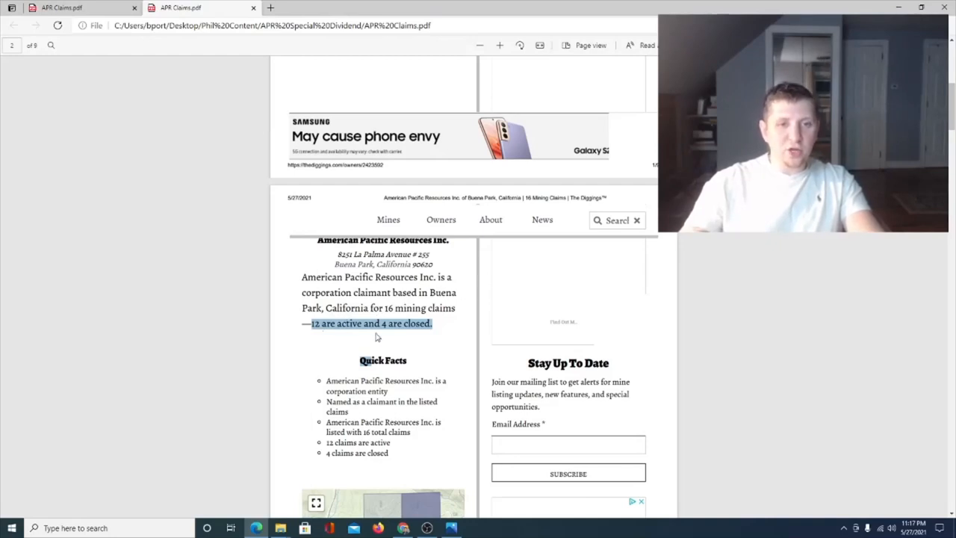
pyautogui.moveTo(505, 296)
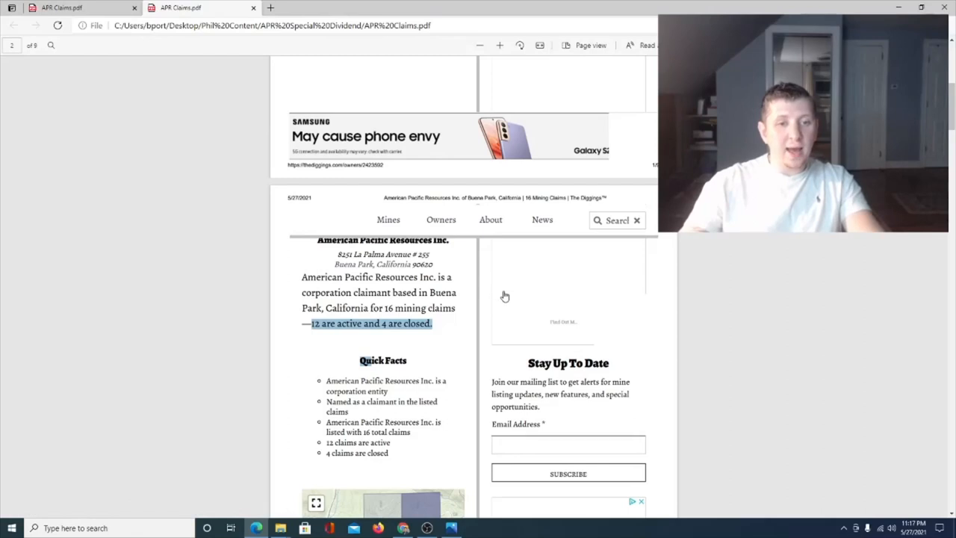
pyautogui.scroll(-3)
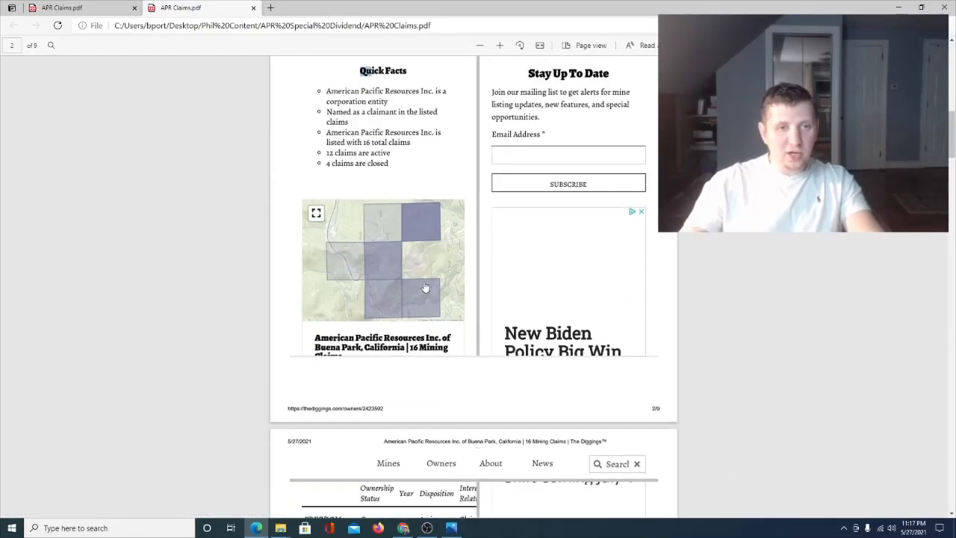
pyautogui.moveTo(437, 206)
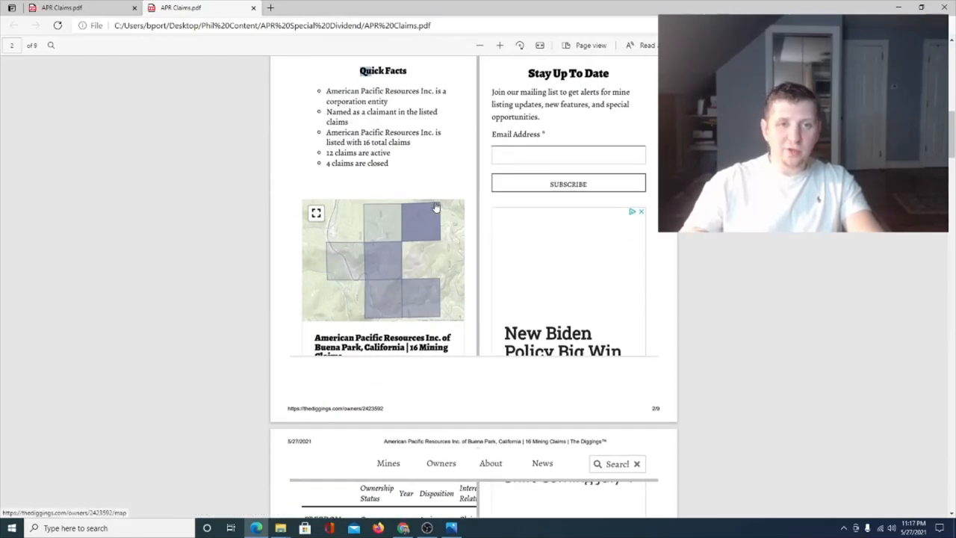